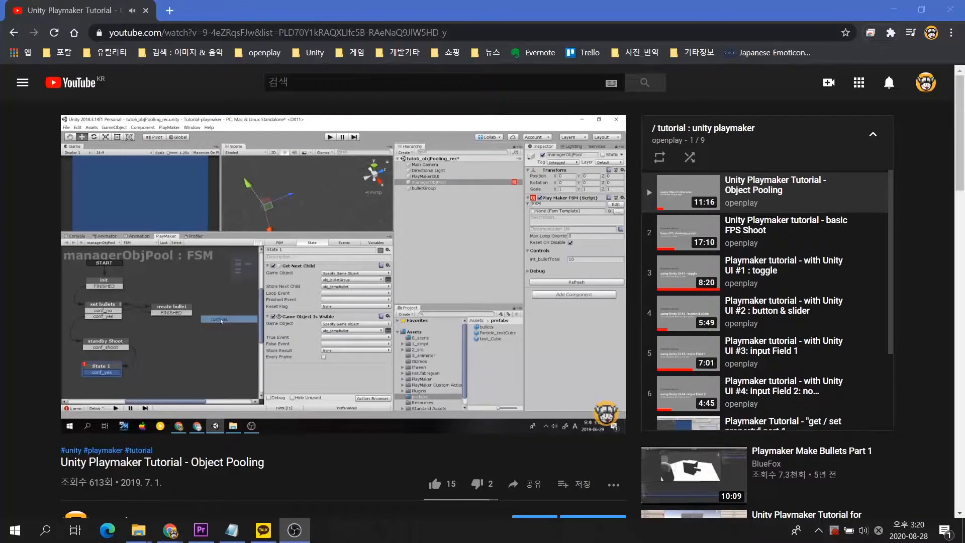
Bring up the cube game's camOrbitTouch.cs in Visual Studio and read through it
{"action": "right_click", "coordinate": [219, 320]}
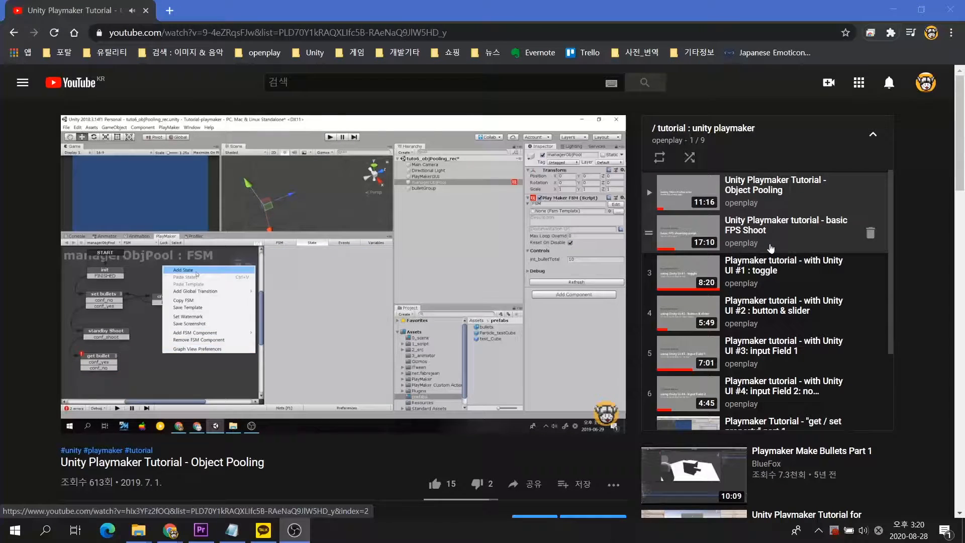
{"action": "left_click", "coordinate": [183, 270]}
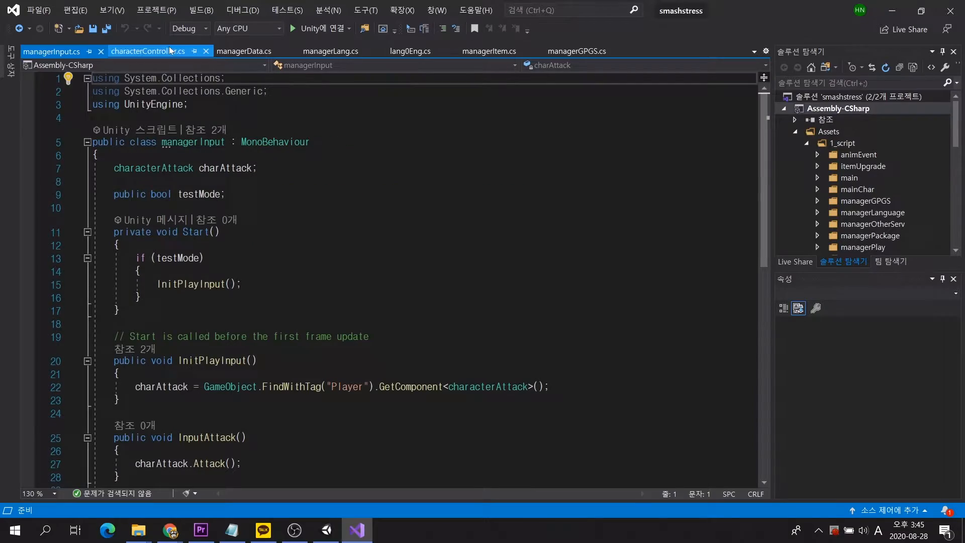
{"action": "left_click", "coordinate": [151, 51]}
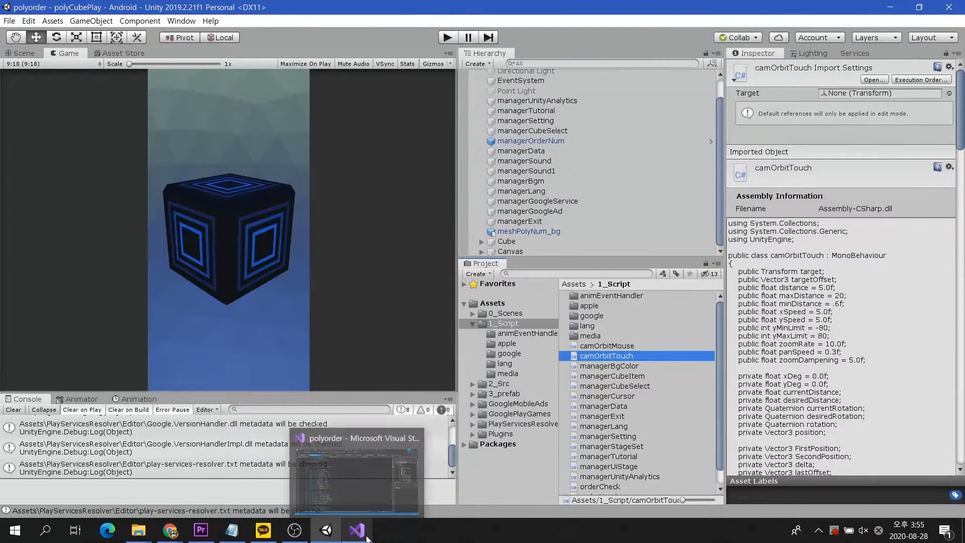
{"action": "left_click", "coordinate": [356, 530]}
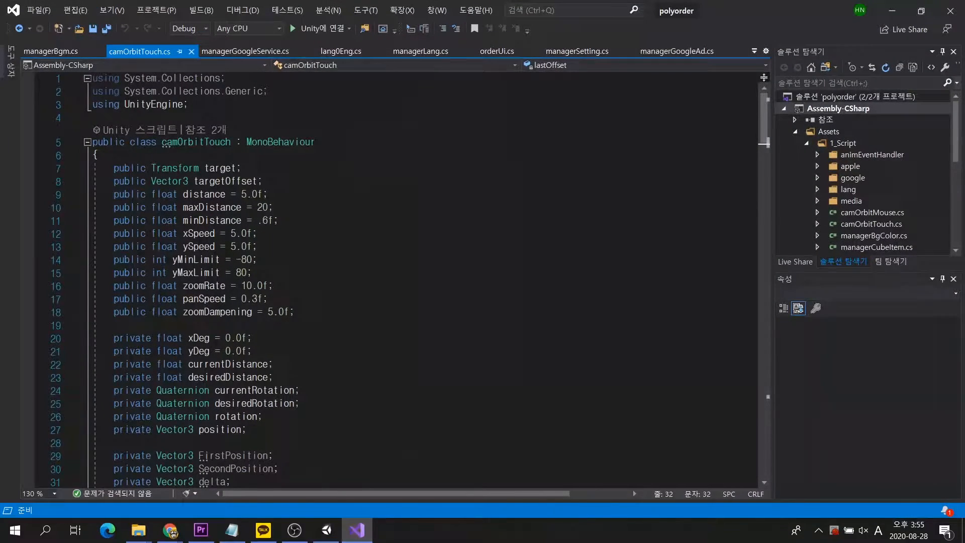
{"action": "scroll", "scroll_direction": "down", "scroll_amount": 3}
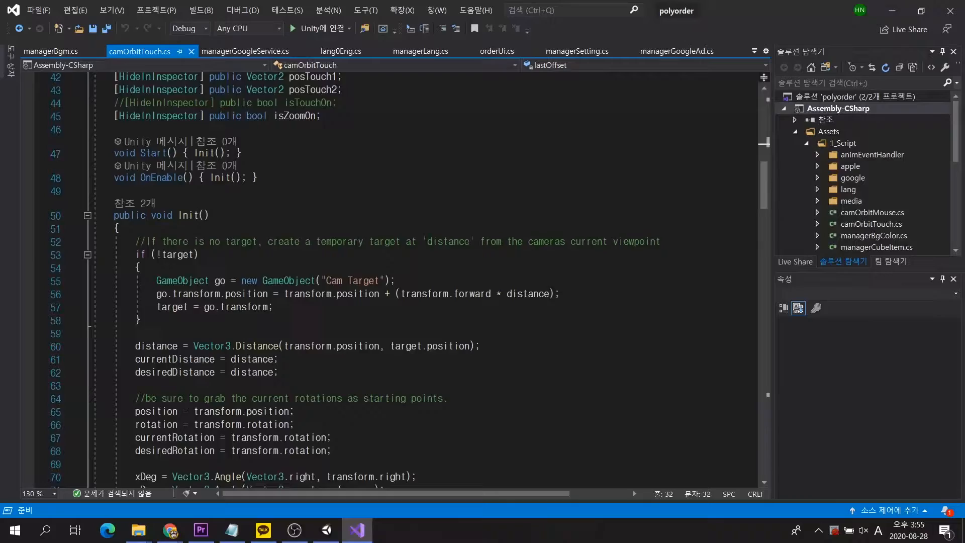
{"action": "scroll", "scroll_direction": "down", "scroll_amount": 3}
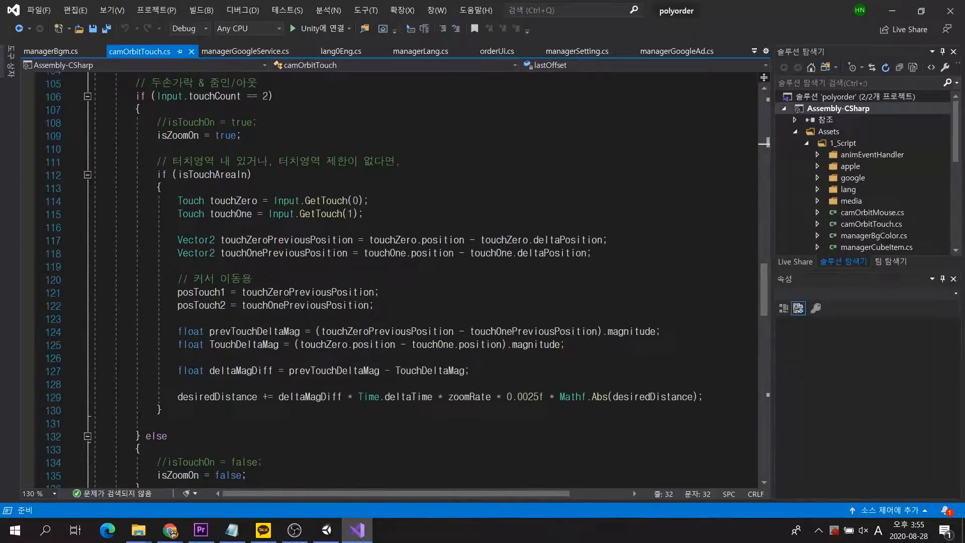
{"action": "scroll", "scroll_direction": "down", "scroll_amount": 3}
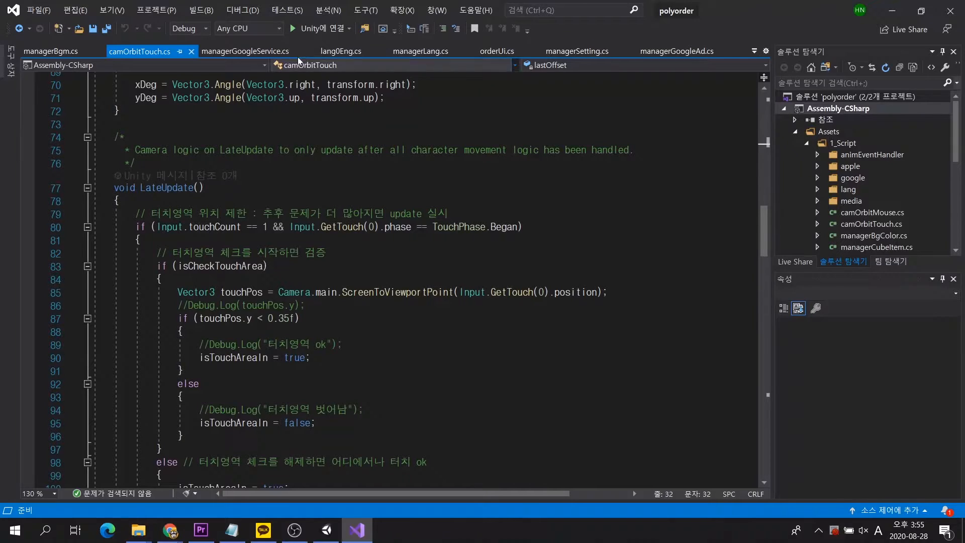
Show the lang0Eng.cs English strings script and then the managerLang.cs script
{"action": "left_click", "coordinate": [340, 50]}
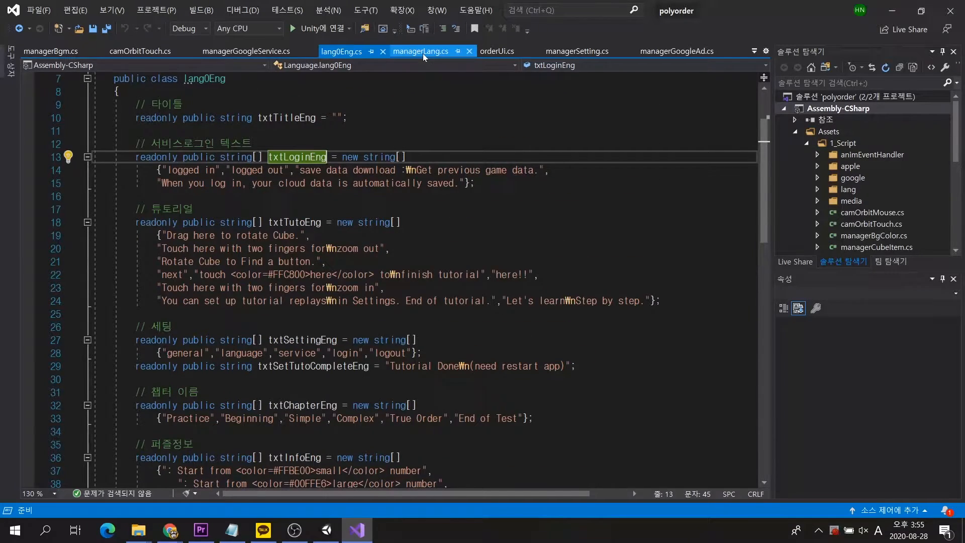
{"action": "left_click", "coordinate": [420, 51]}
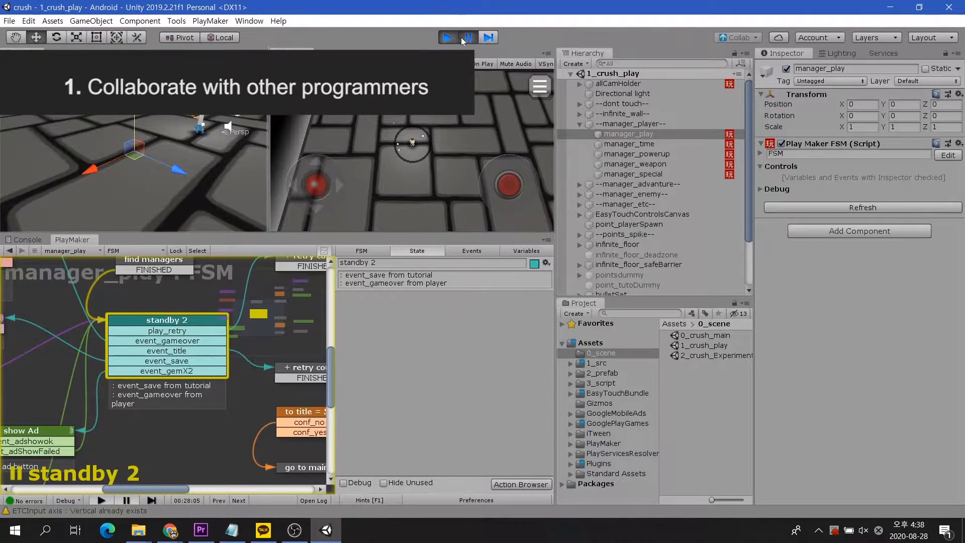
Pause the crush game at game over and show manager_time's FSM in the PlayMaker editor
{"action": "left_click", "coordinate": [448, 37]}
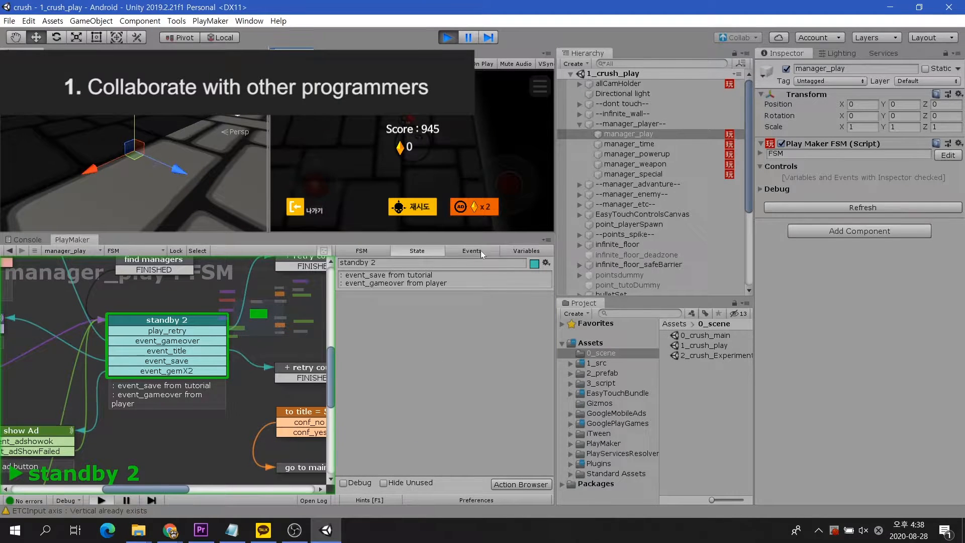
{"action": "left_click", "coordinate": [628, 144]}
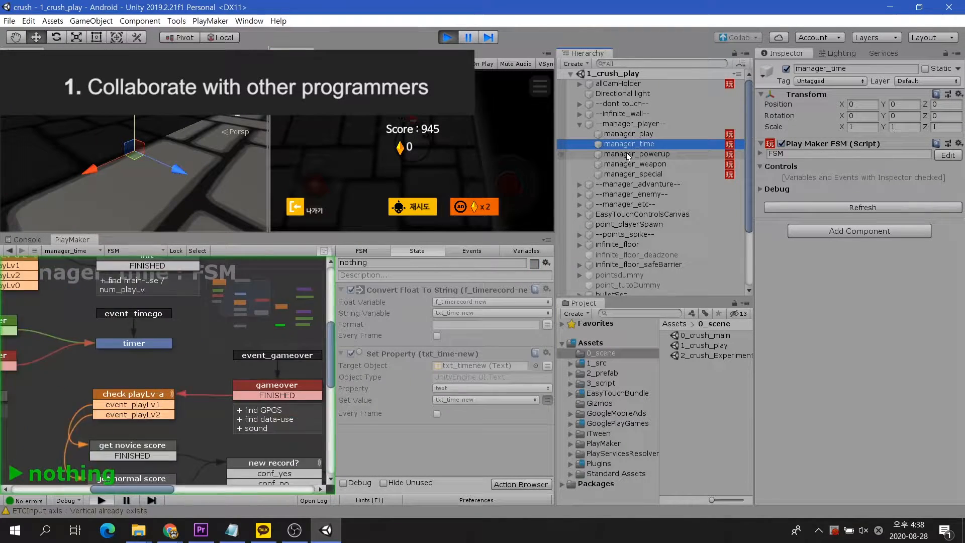
{"action": "left_click", "coordinate": [635, 164]}
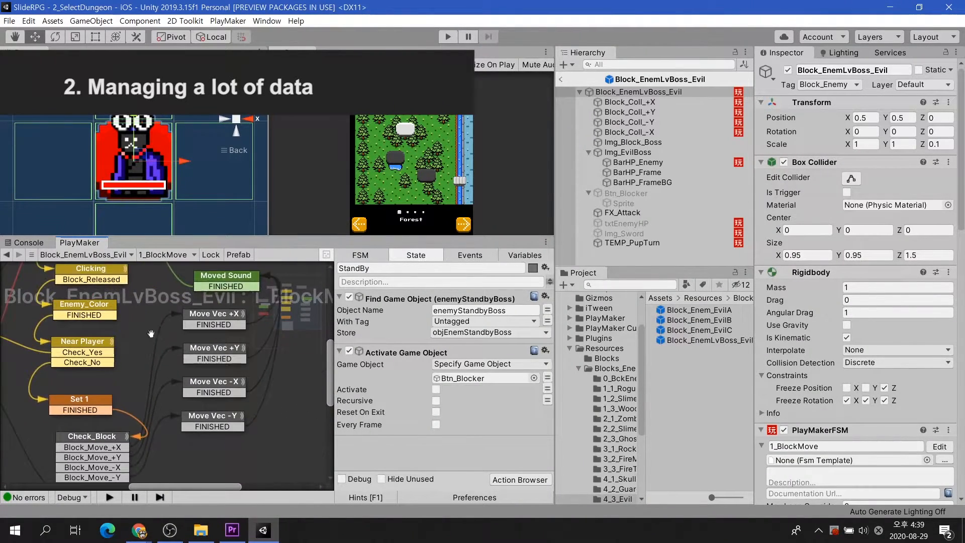
Switch the boss block's FSM view from 1_BlockMove to 2_Enemy_Attack and 3_Enemy_HP, panning to its magic states
{"action": "left_click", "coordinate": [193, 254]}
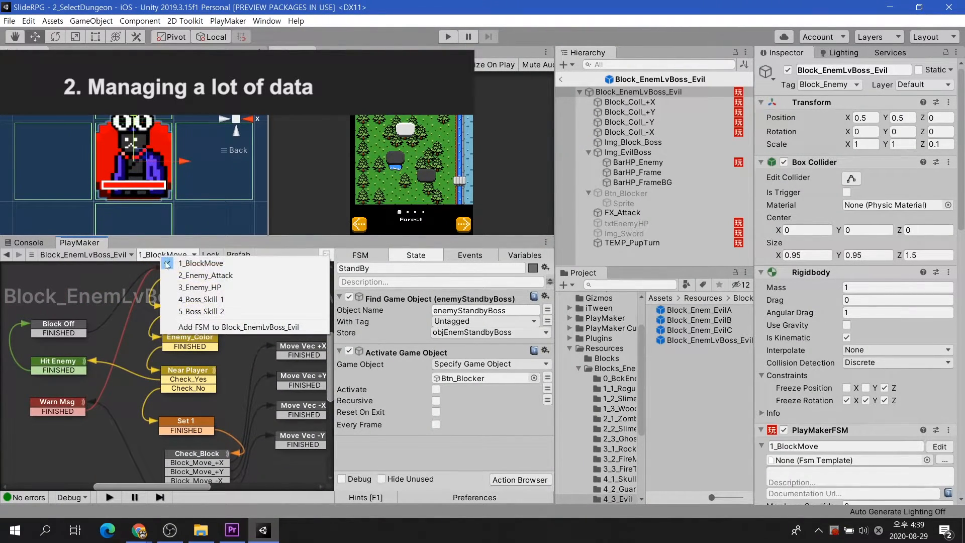
{"action": "left_click", "coordinate": [205, 276]}
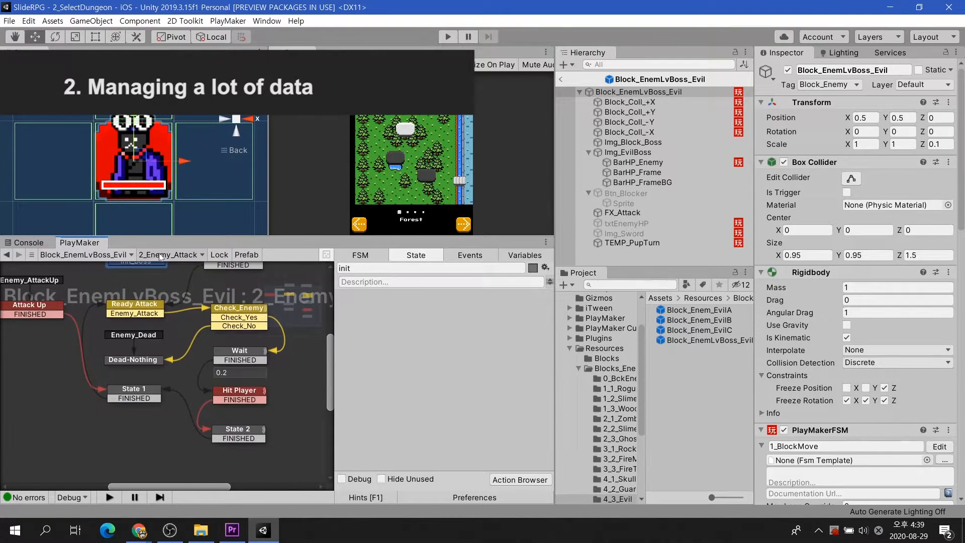
{"action": "left_click", "coordinate": [170, 255]}
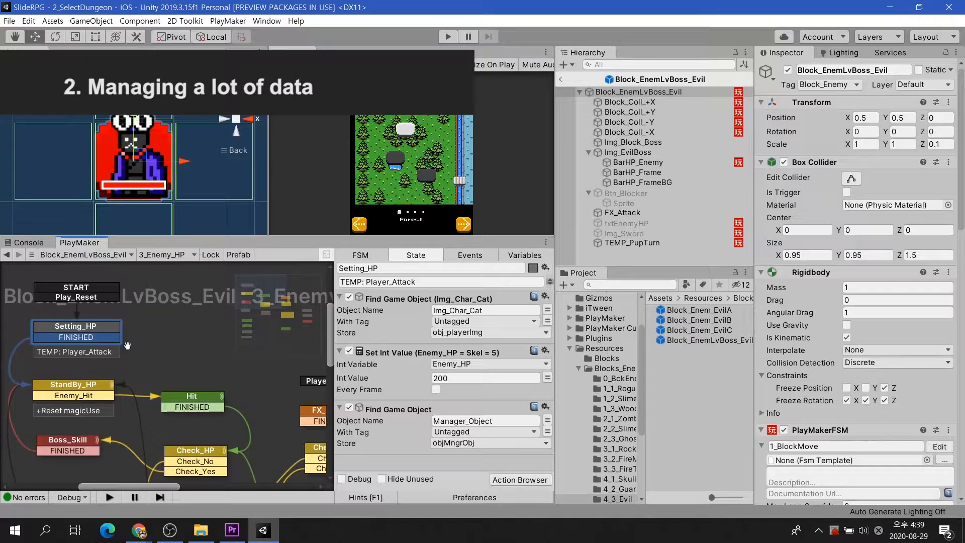
{"action": "left_click_drag", "start_coordinate": [128, 345], "coordinate": [244, 320]}
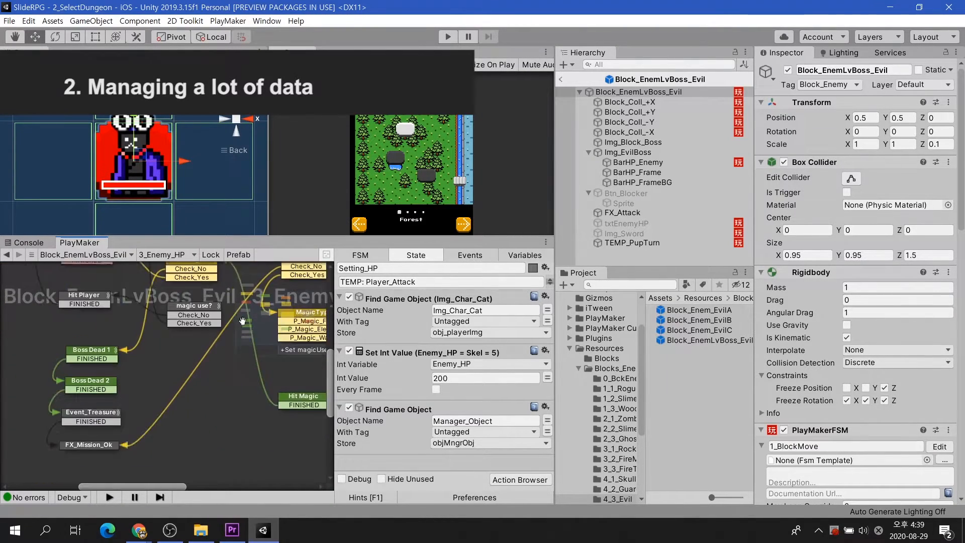
{"action": "left_click_drag", "start_coordinate": [242, 320], "coordinate": [197, 444]}
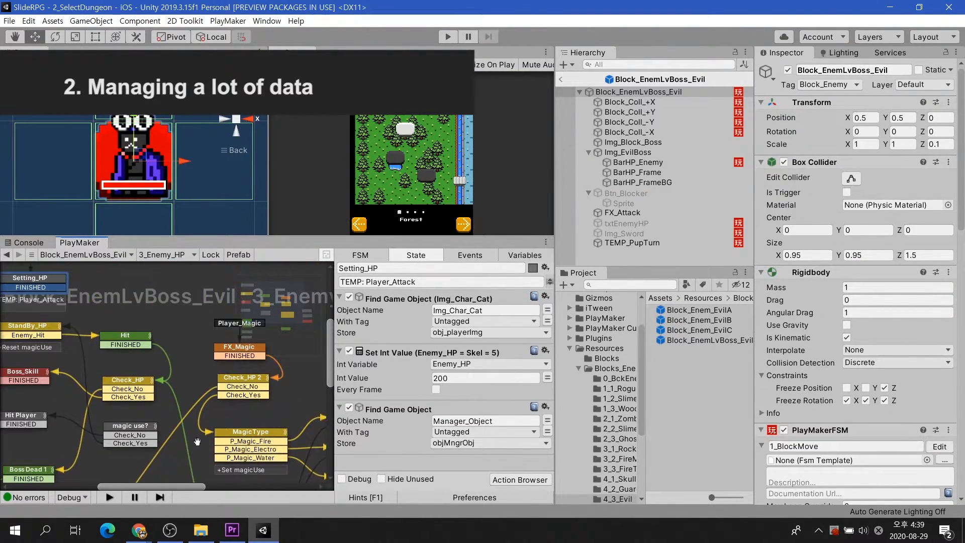
View the 4_Boss_Skill 1 and 5_Boss_Skill 2 state machines
{"action": "left_click", "coordinate": [166, 255]}
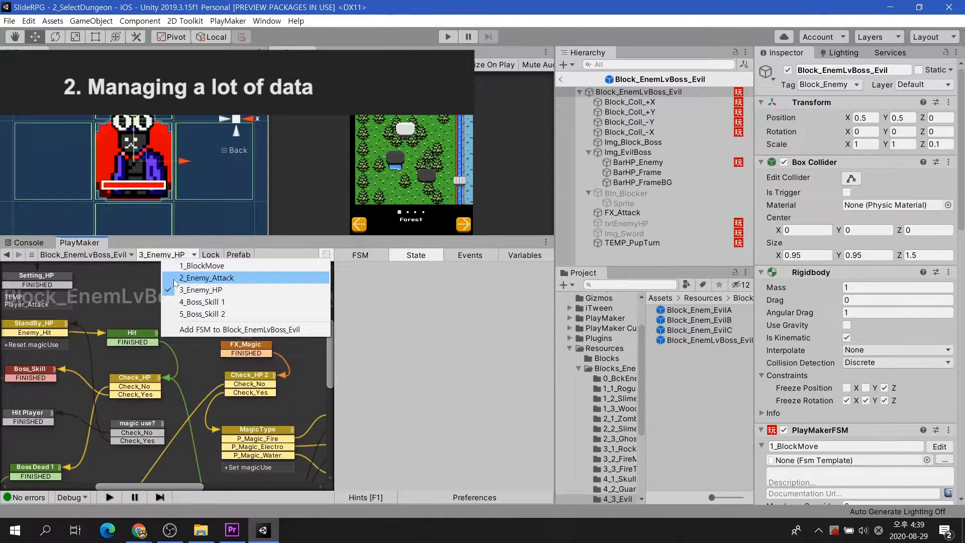
{"action": "left_click", "coordinate": [201, 302]}
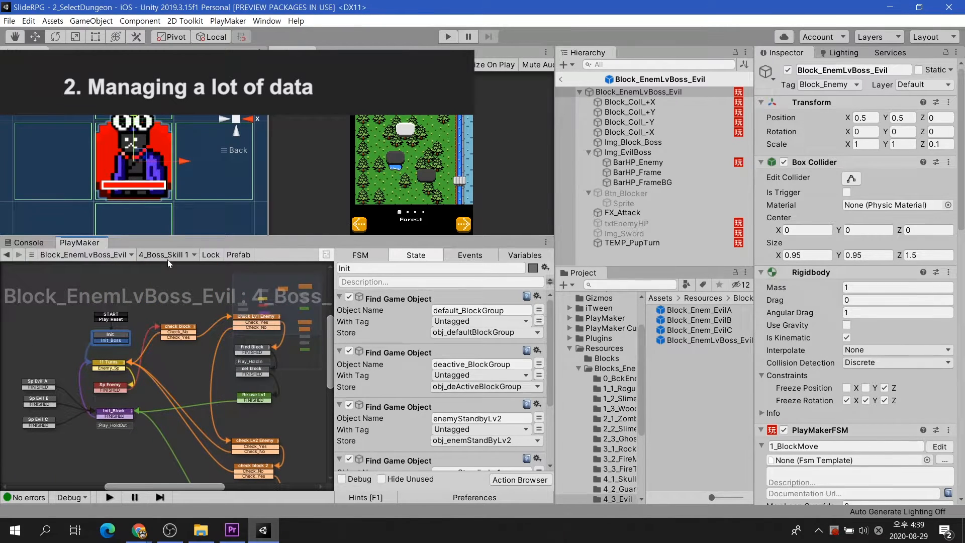
{"action": "left_click", "coordinate": [166, 254]}
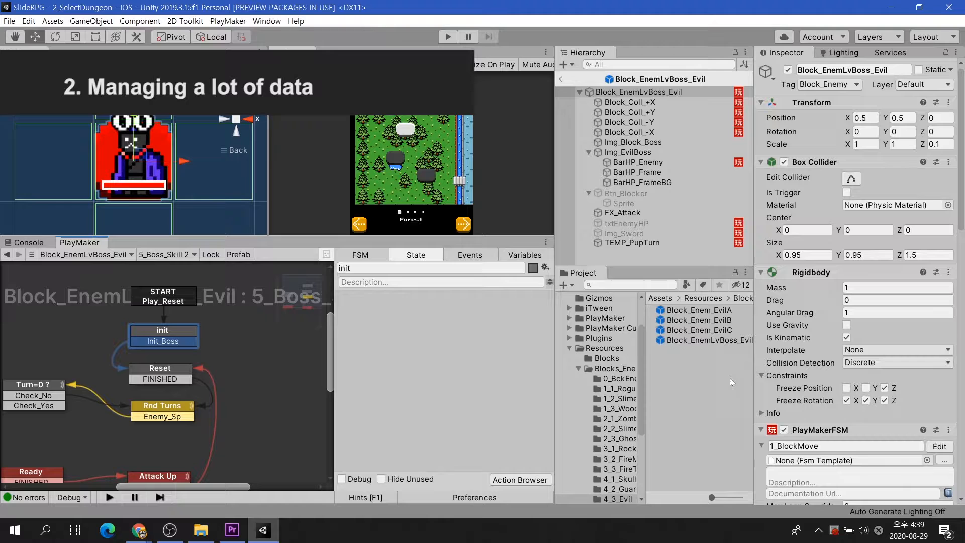
{"action": "left_click", "coordinate": [699, 330]}
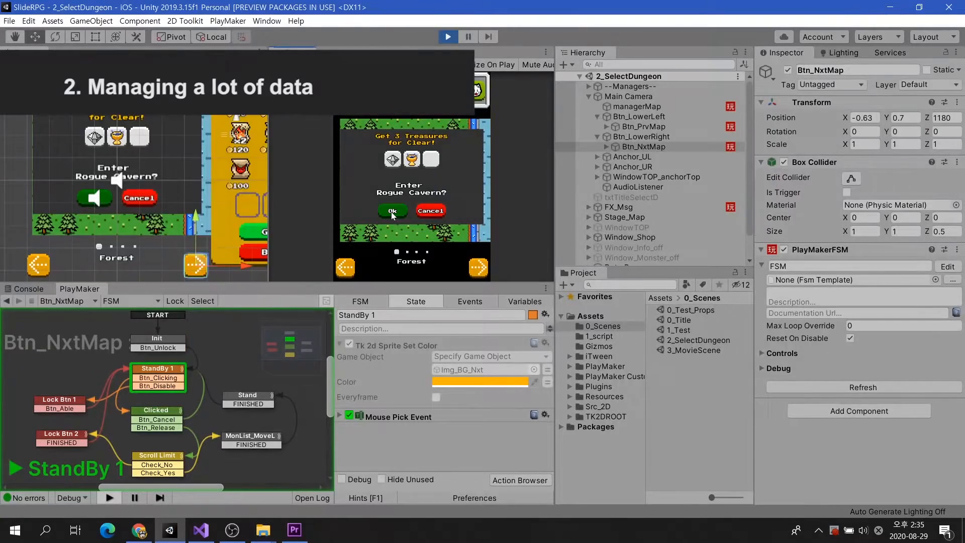
{"action": "left_click", "coordinate": [392, 211]}
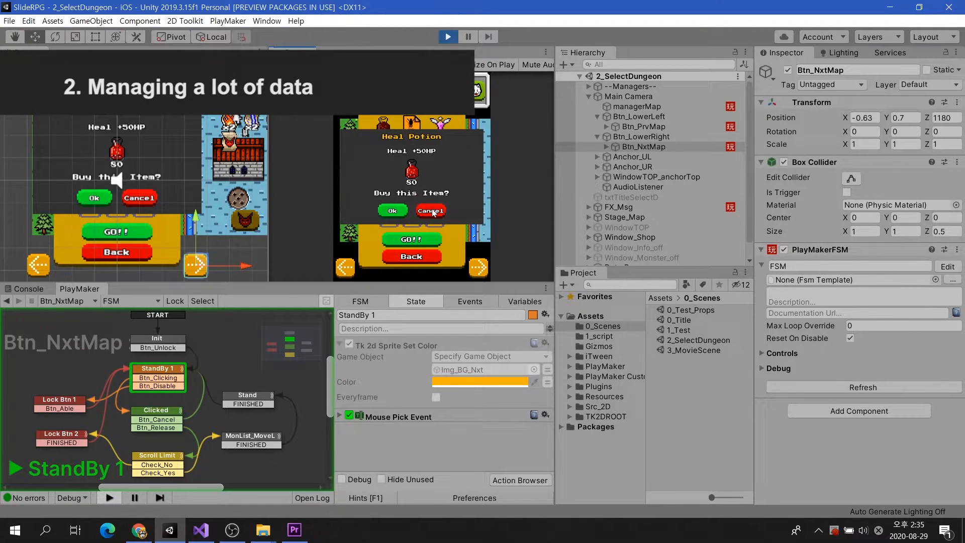
{"action": "left_click", "coordinate": [431, 211]}
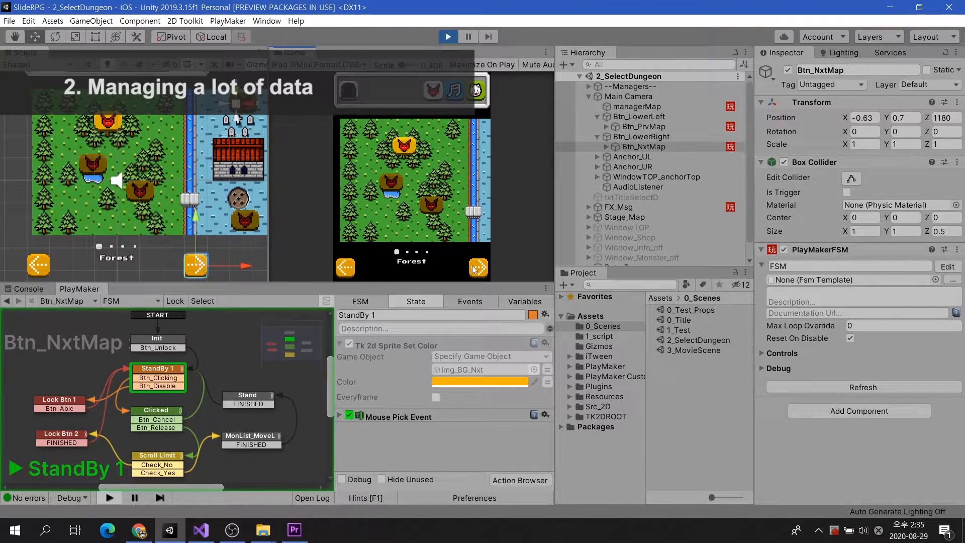
{"action": "left_click", "coordinate": [644, 127]}
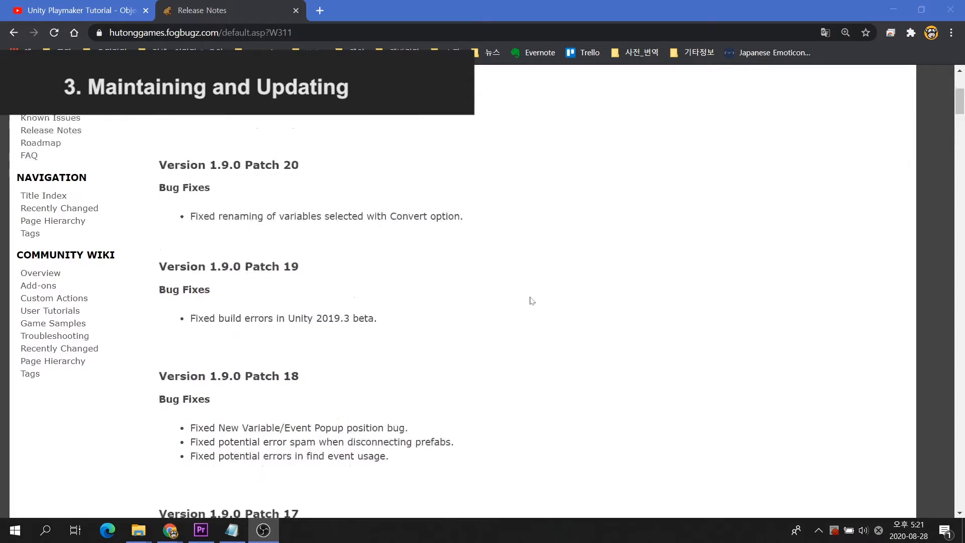
Scroll the PlayMaker release notes, highlight the Patch 21 entry and check today's date in the taskbar calendar
{"action": "scroll", "scroll_direction": "down", "scroll_amount": 3}
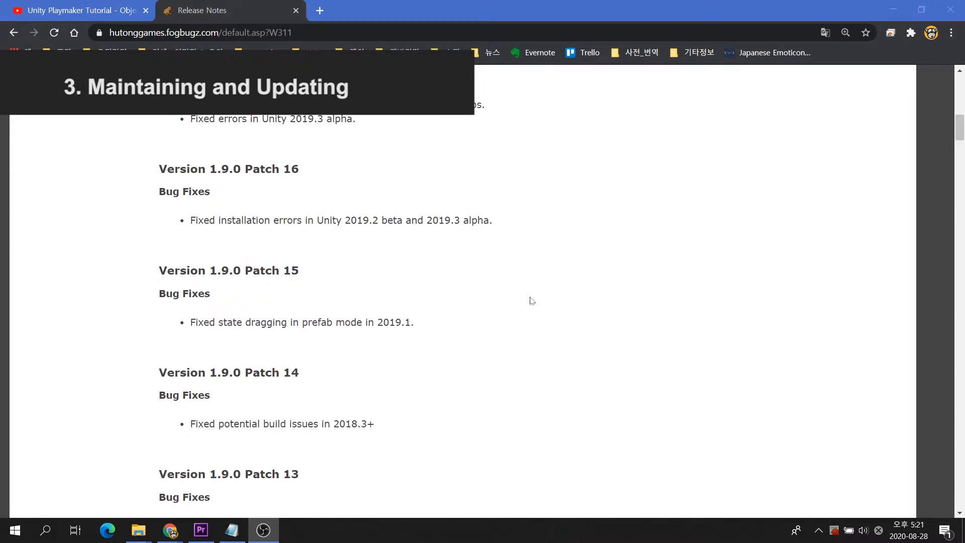
{"action": "scroll", "scroll_direction": "down", "scroll_amount": 3}
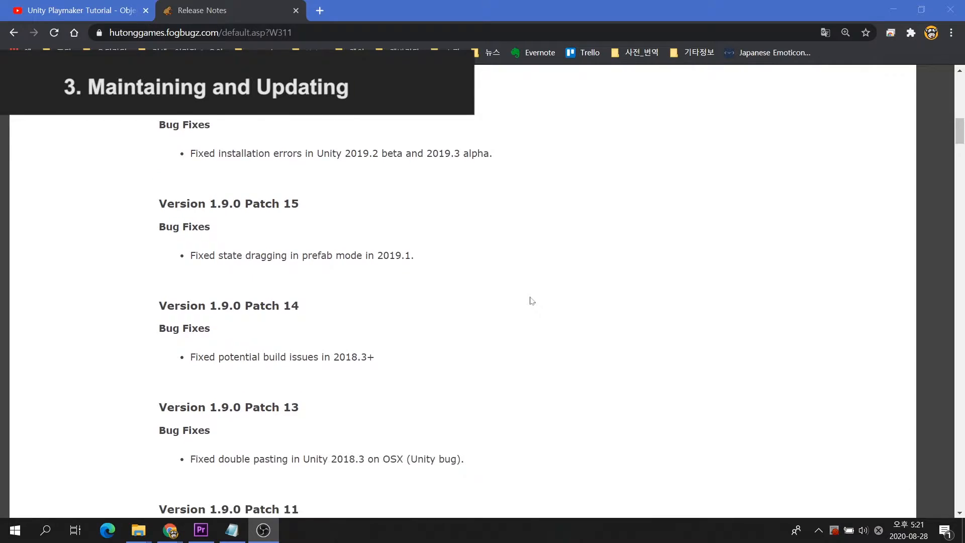
{"action": "scroll", "scroll_direction": "down", "scroll_amount": 3}
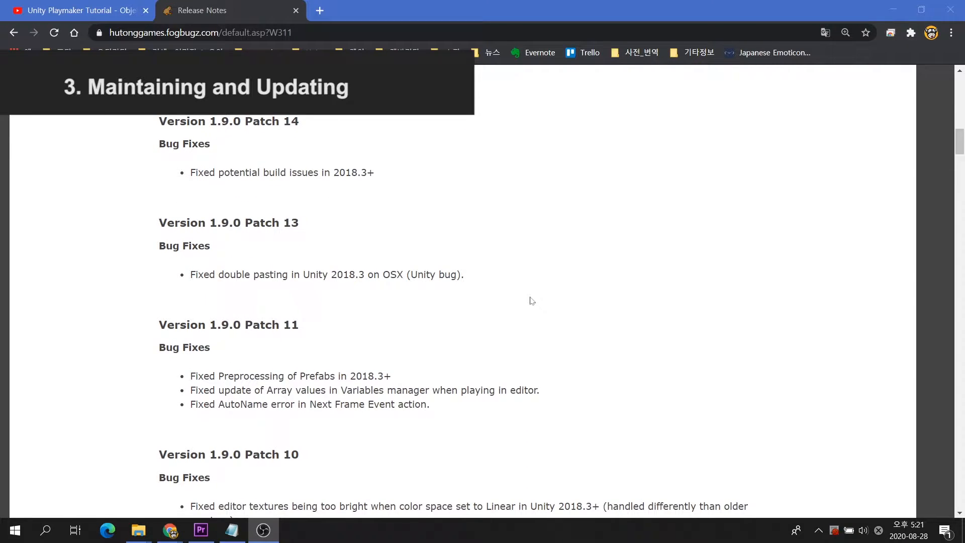
{"action": "scroll", "scroll_direction": "down", "scroll_amount": 3}
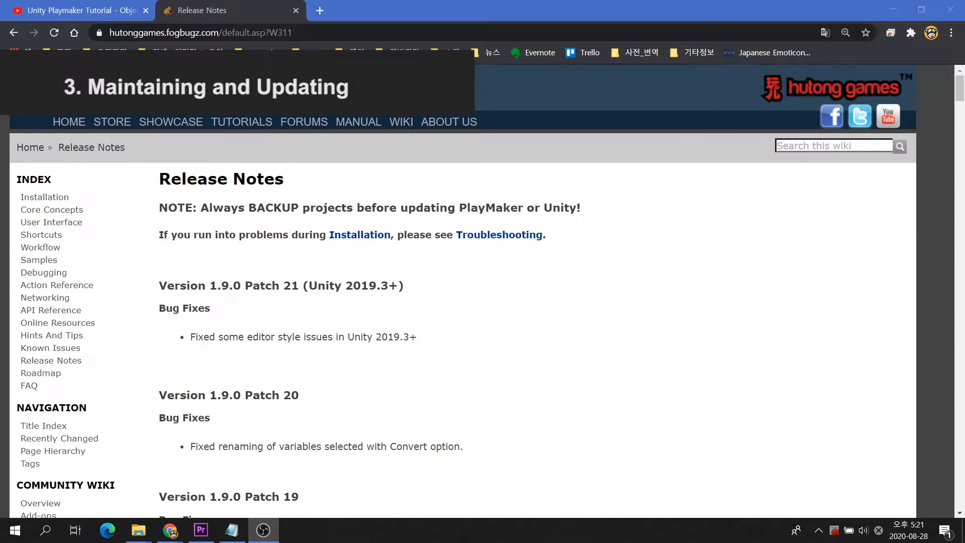
{"action": "left_click_drag", "start_coordinate": [159, 285], "coordinate": [416, 337]}
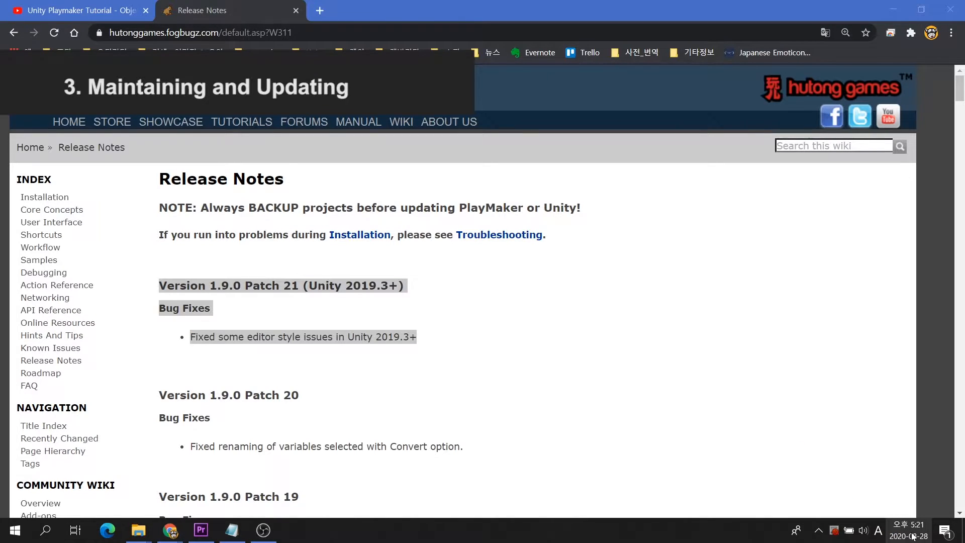
{"action": "left_click", "coordinate": [911, 529]}
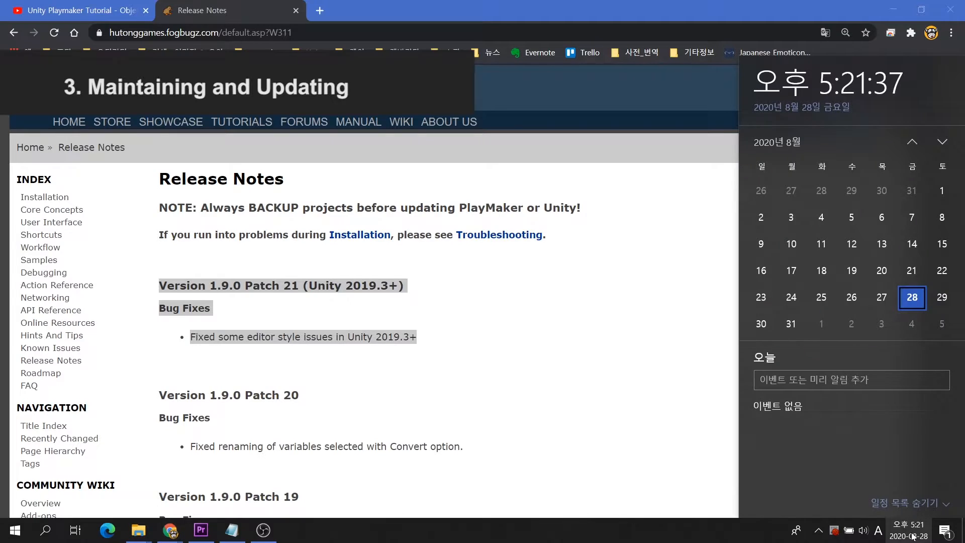
{"action": "mouse_move", "coordinate": [942, 271]}
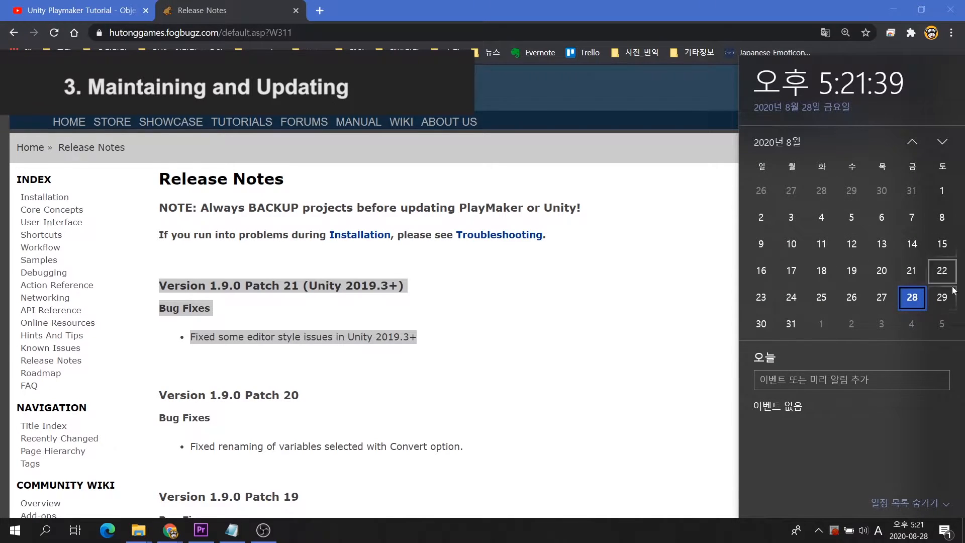
{"action": "mouse_move", "coordinate": [670, 369]}
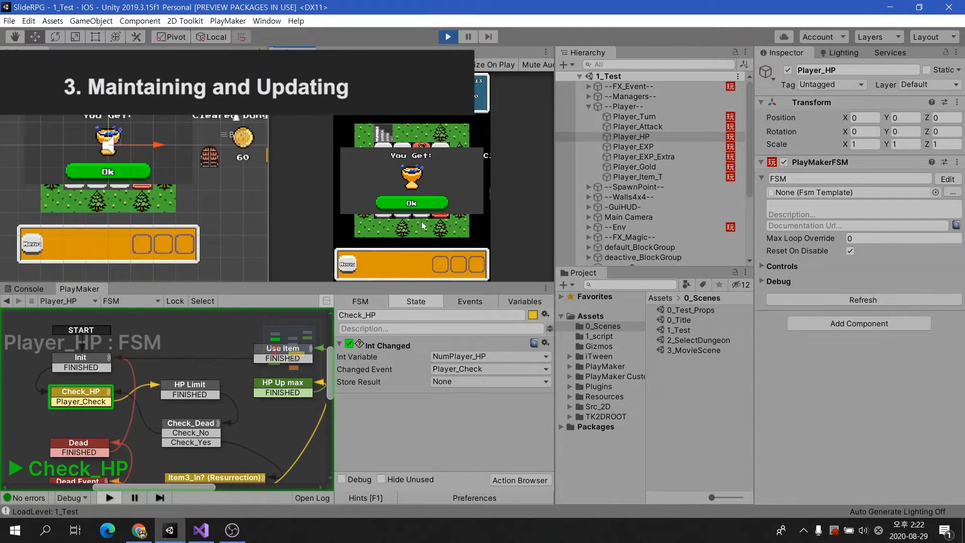
{"action": "left_click", "coordinate": [411, 203]}
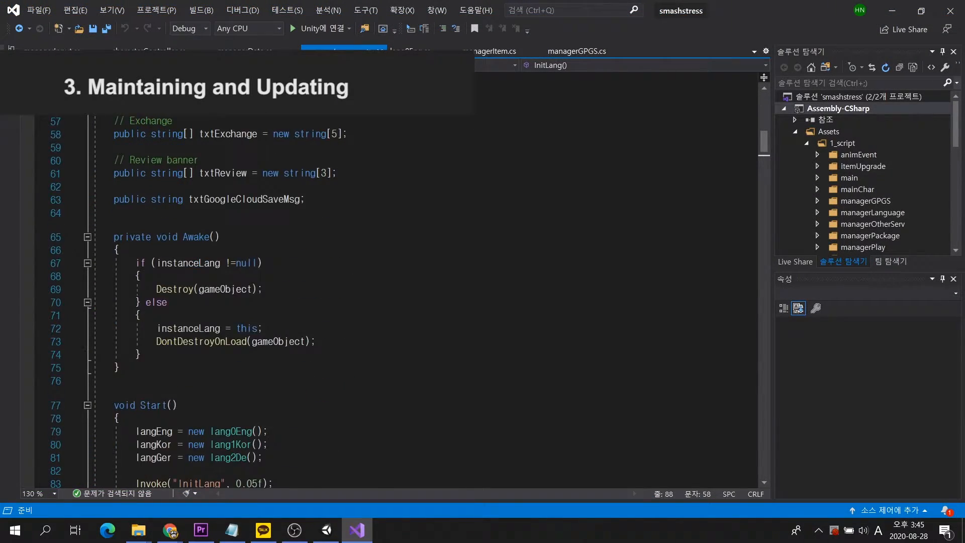
{"action": "scroll", "scroll_direction": "down", "scroll_amount": 3}
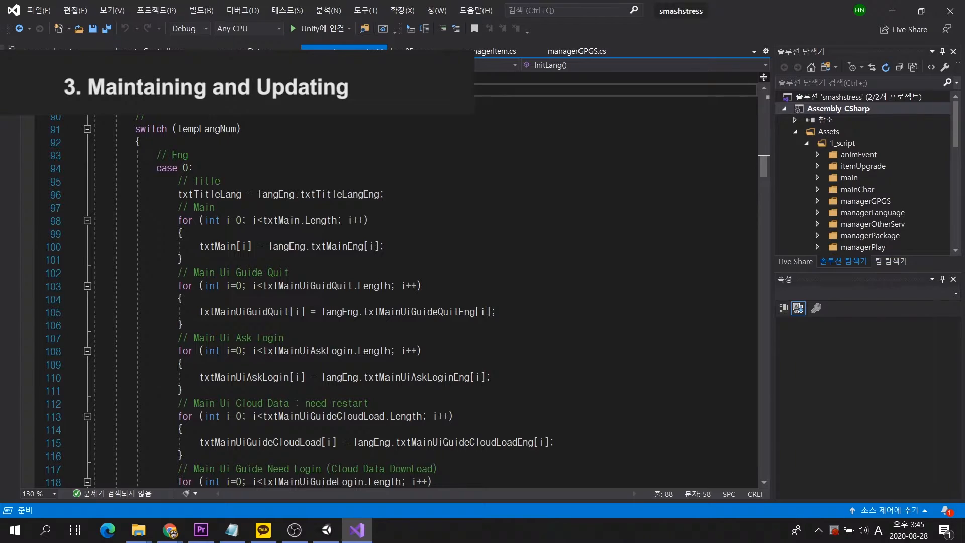
{"action": "scroll", "scroll_direction": "down", "scroll_amount": 3}
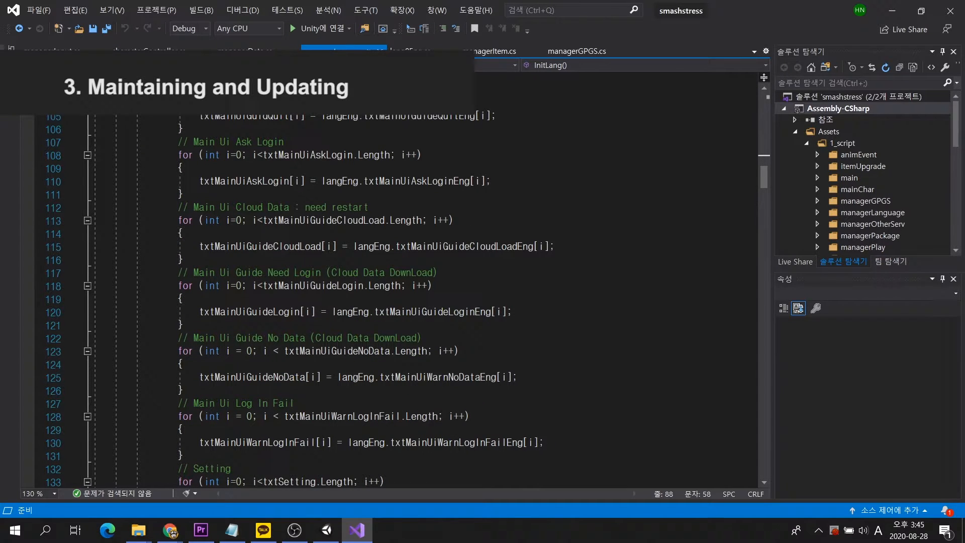
{"action": "scroll", "scroll_direction": "down", "scroll_amount": 3}
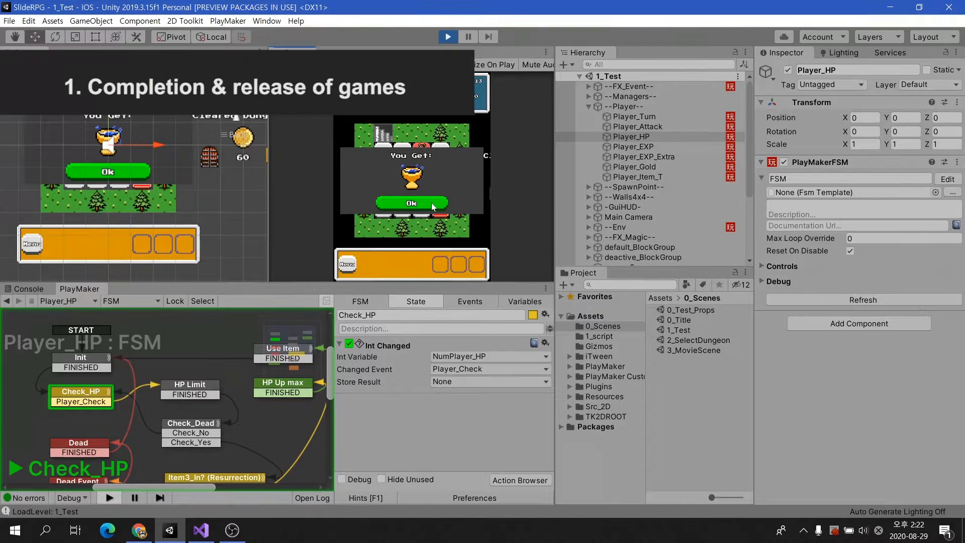
{"action": "left_click", "coordinate": [410, 203]}
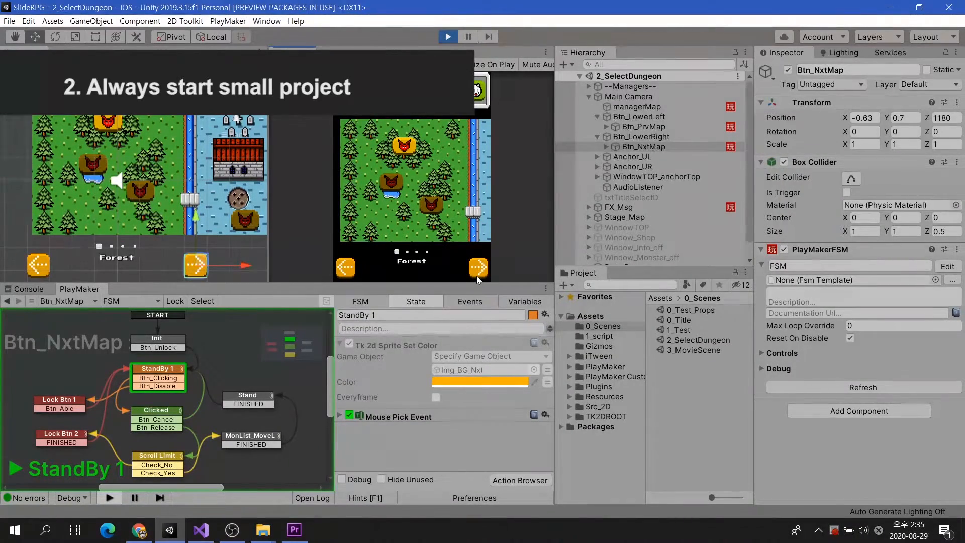
Step the running dungeon selector forward from the Forest map to the City map
{"action": "left_click", "coordinate": [479, 269]}
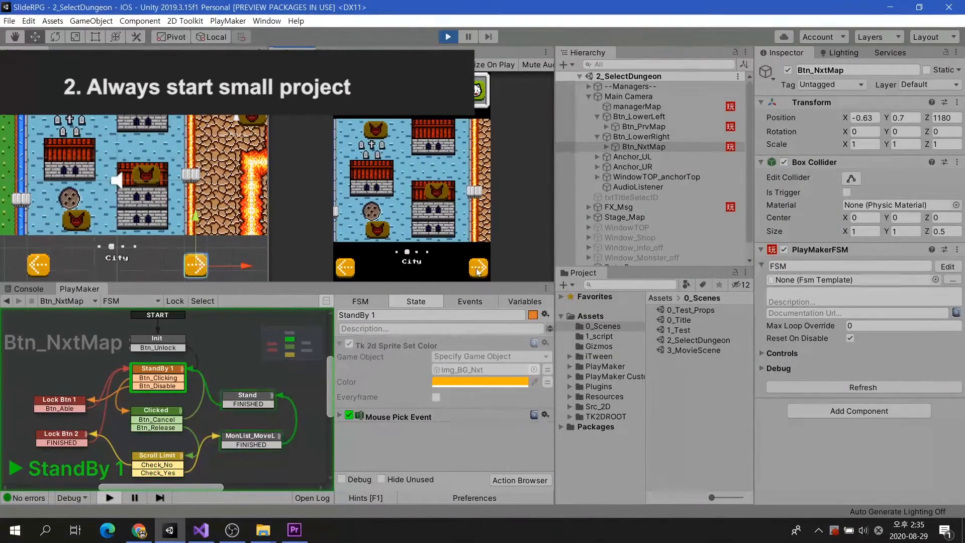
{"action": "left_click", "coordinate": [478, 268]}
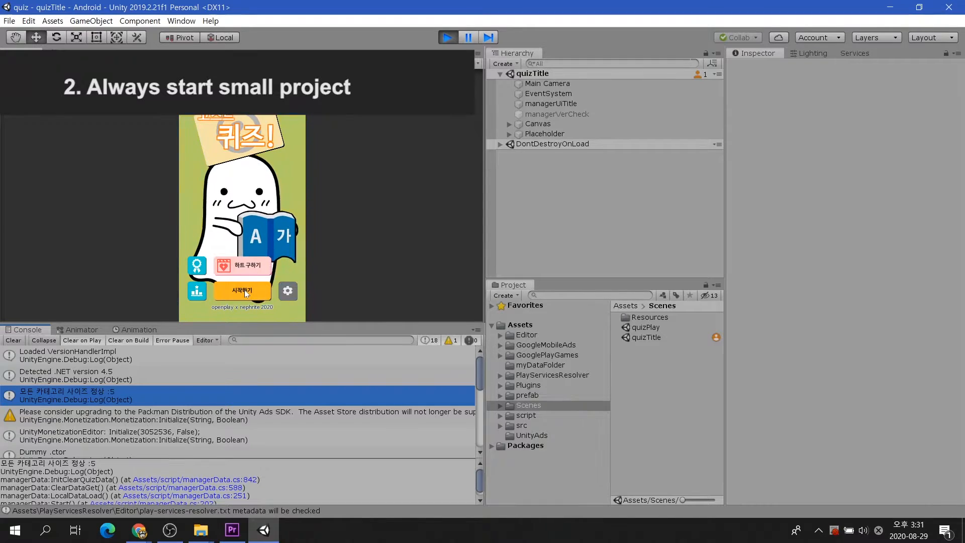
Start the quiz from its title, choose the English words category and pick Level 4
{"action": "left_click", "coordinate": [242, 291]}
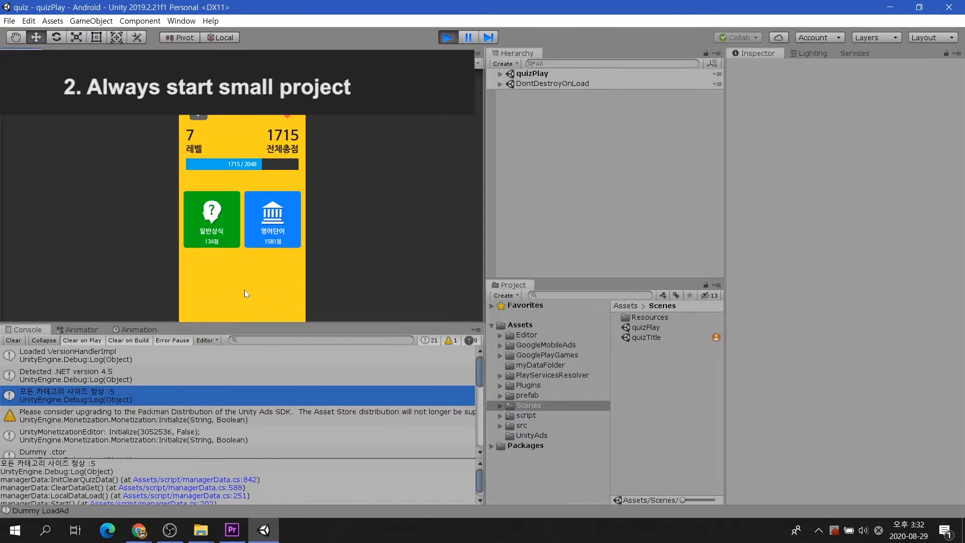
{"action": "left_click", "coordinate": [272, 219]}
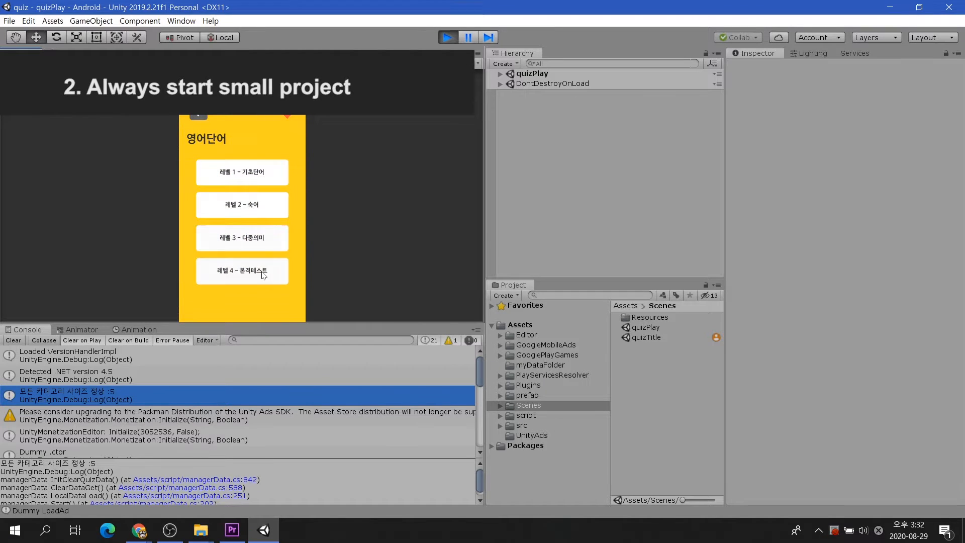
{"action": "left_click", "coordinate": [241, 205]}
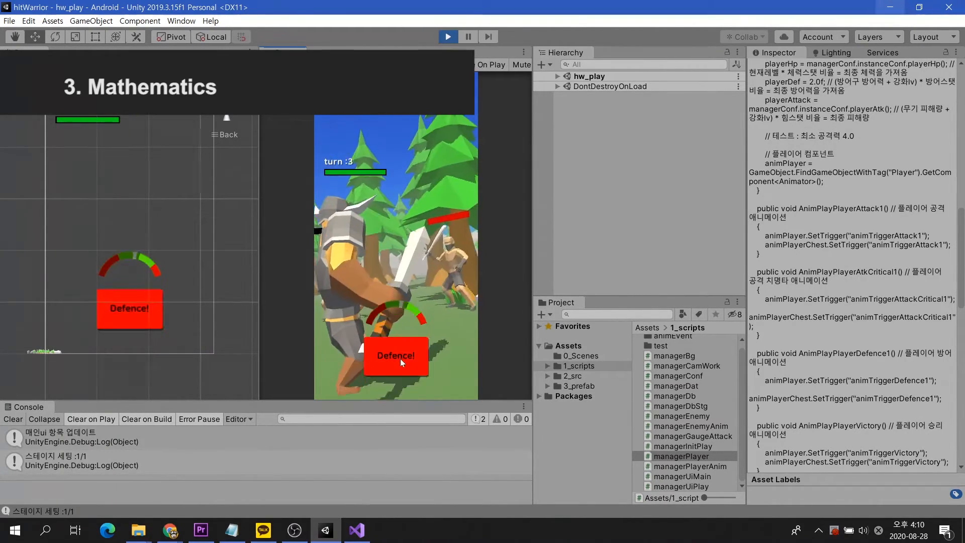
Make the warrior use Defence!, then drag the polyorder number cube to reveal other faces
{"action": "left_click", "coordinate": [397, 355]}
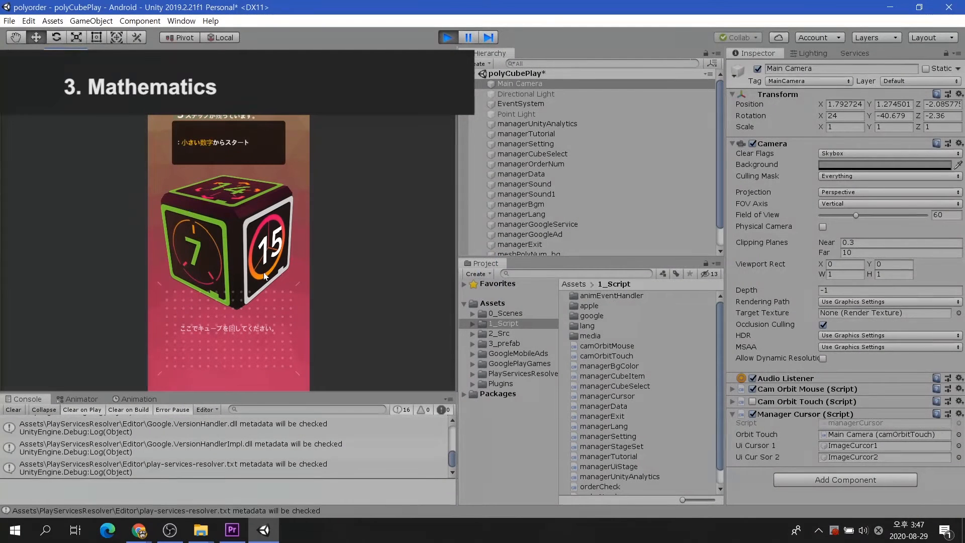
{"action": "left_click_drag", "start_coordinate": [259, 270], "coordinate": [302, 224]}
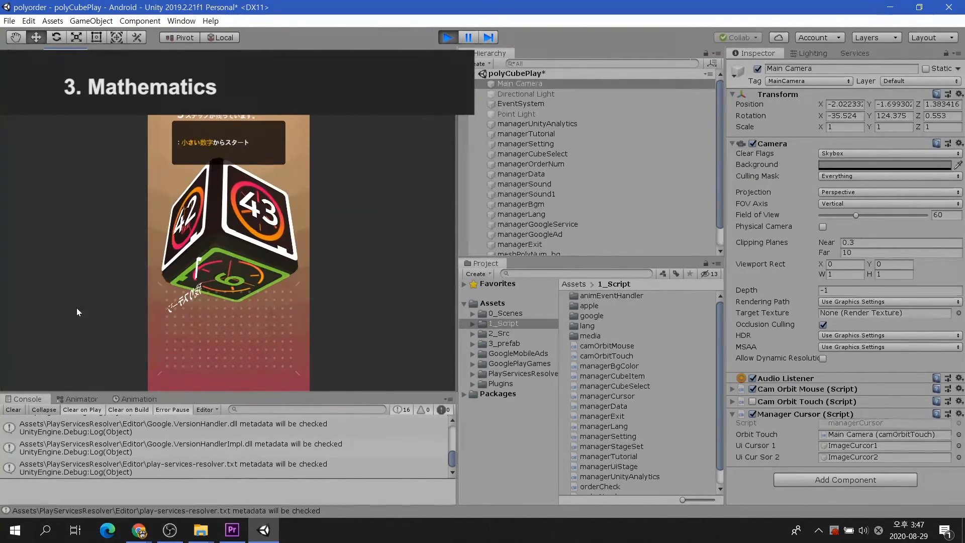
{"action": "left_click", "coordinate": [68, 52]}
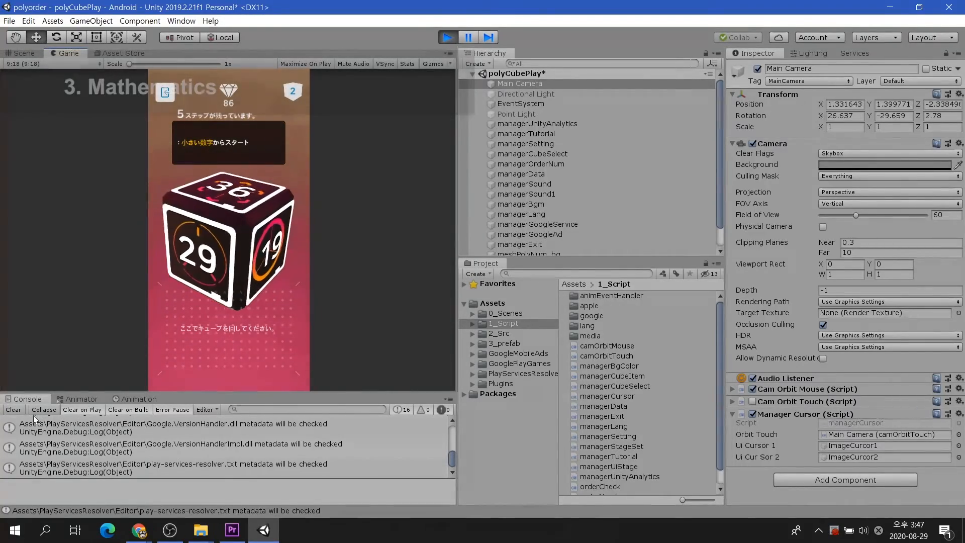